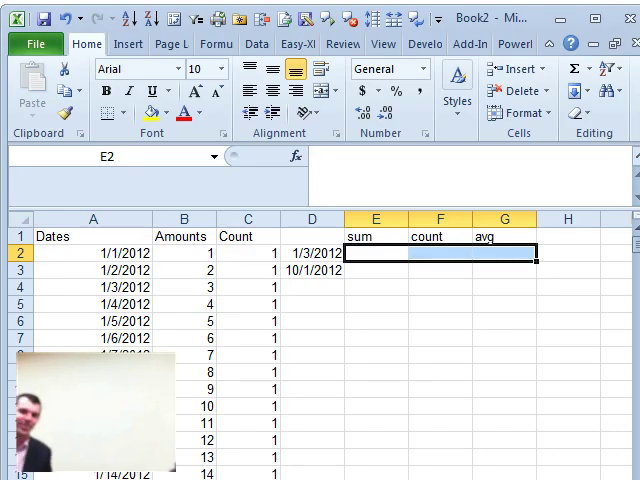
Start the SUMPRODUCT in E2 with the date range A2:A33 compared against the start date.
click(312, 252)
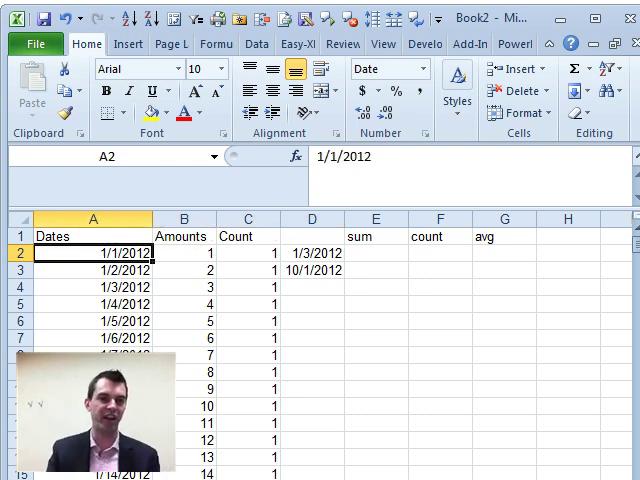
click(312, 252)
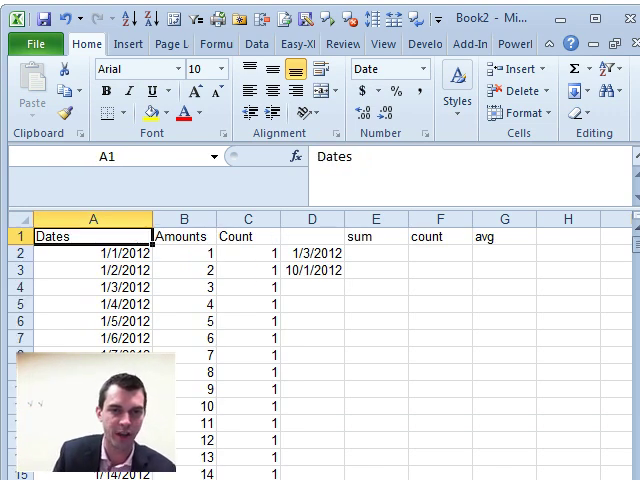
click(376, 252)
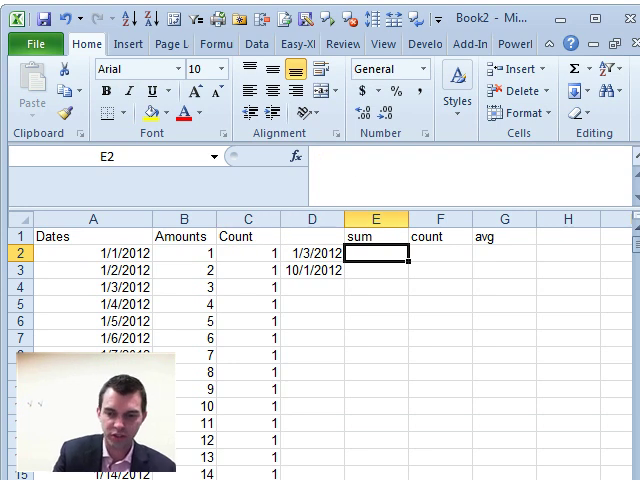
text(=sumpo)
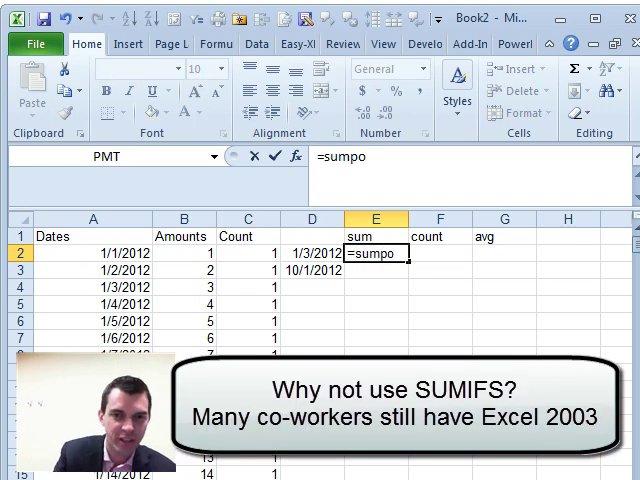
text(roduc)
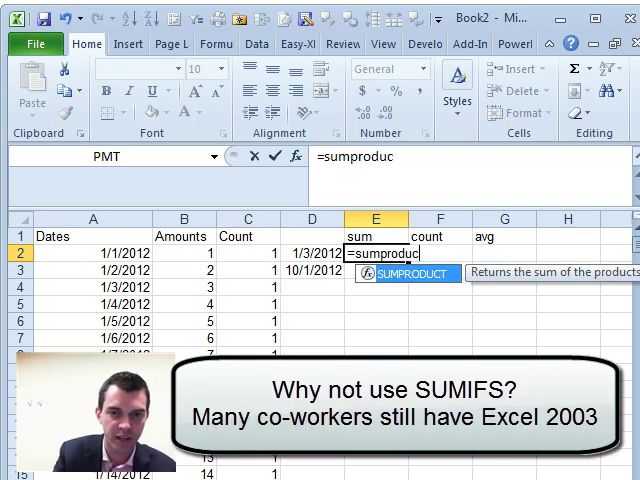
text(t()
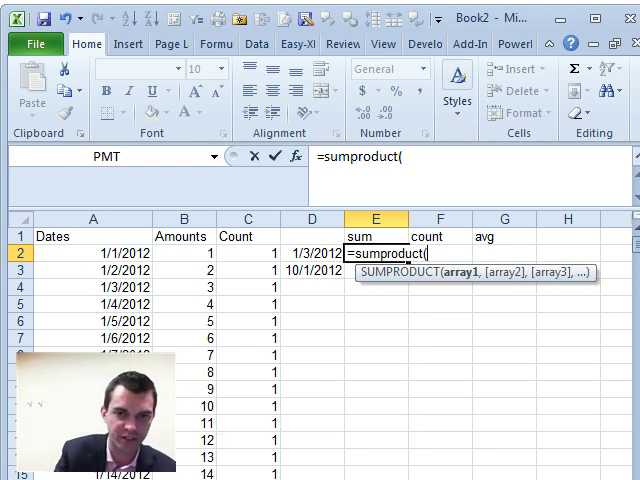
text(()
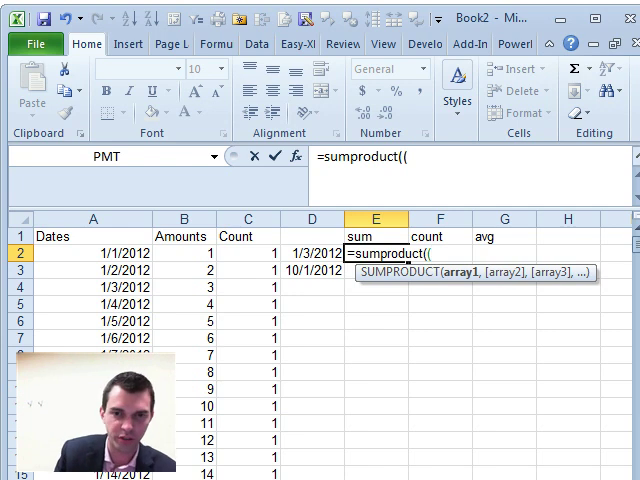
click(92, 236)
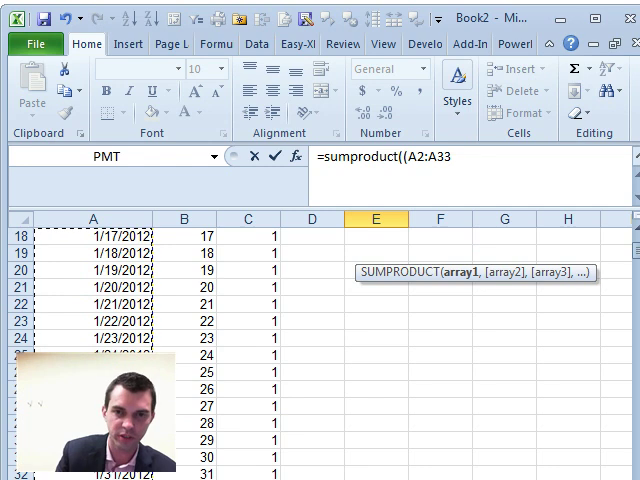
text(>E1)
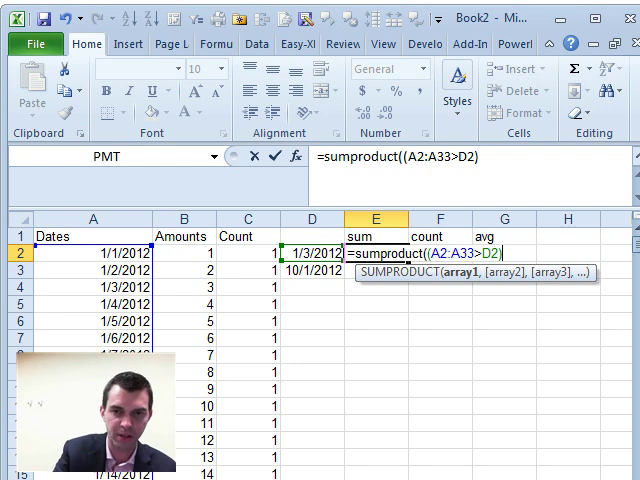
Multiply by the second condition $A$2:$A$33<D3 and the Amount range, returning 522.
text(*)
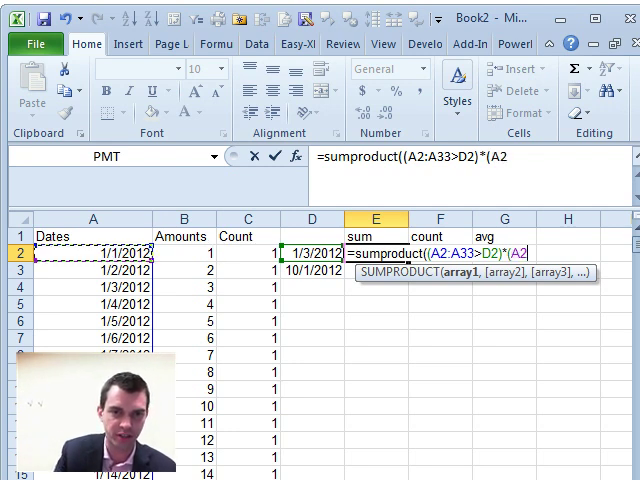
text($A$2:$A$33)
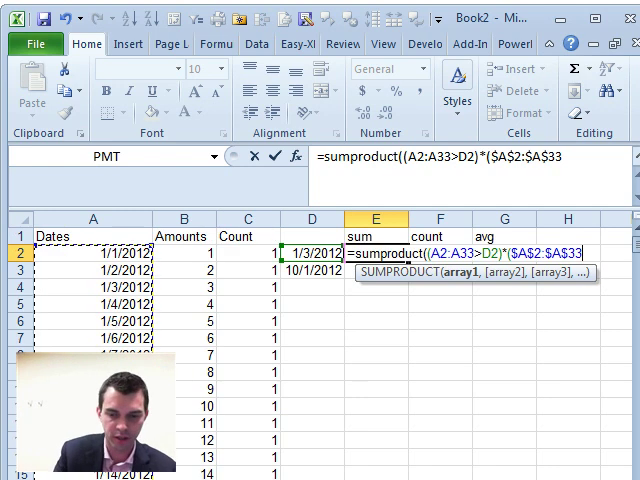
text(<D3)
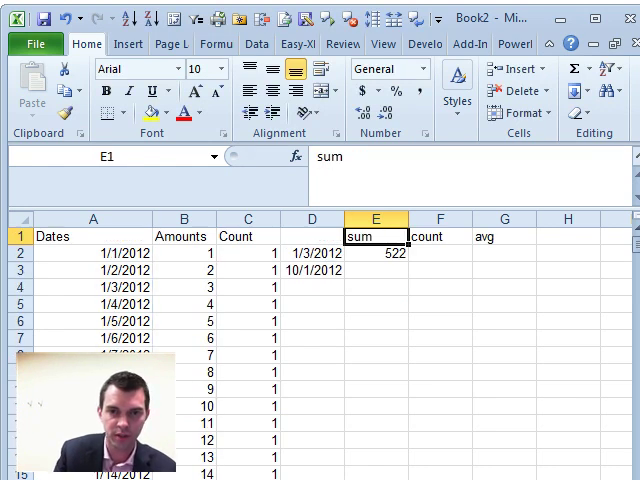
Lock every range and date reference in the E2 formula with $ signs, still giving 522.
click(376, 252)
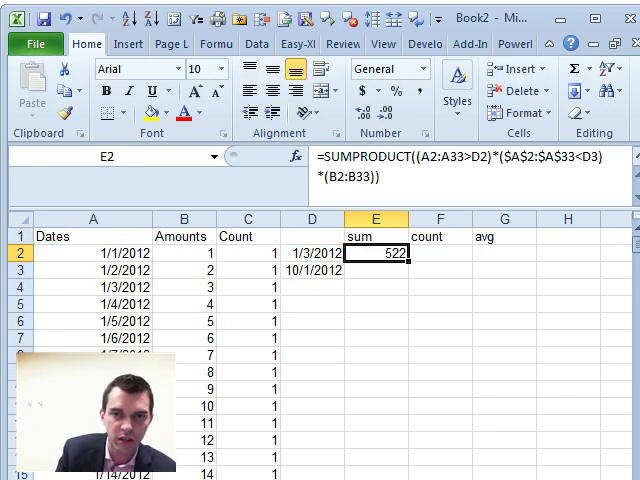
double_click(376, 252)
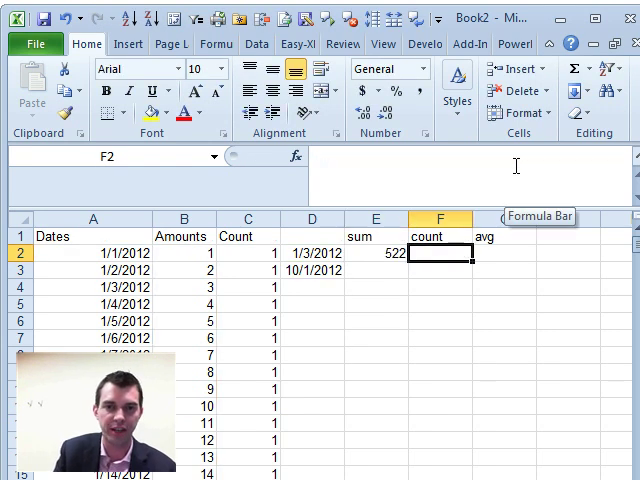
click(376, 252)
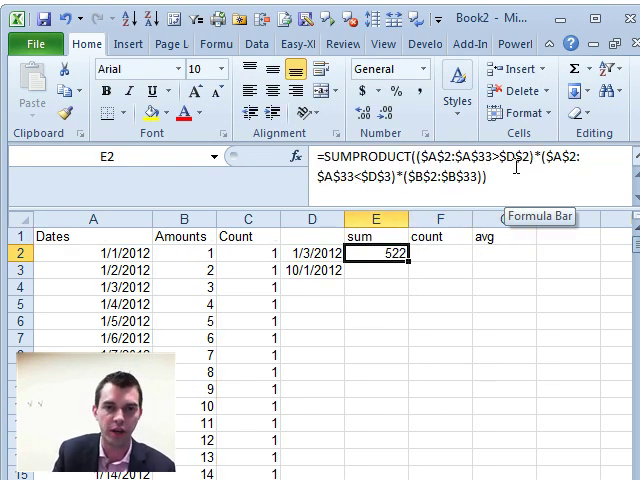
click(248, 252)
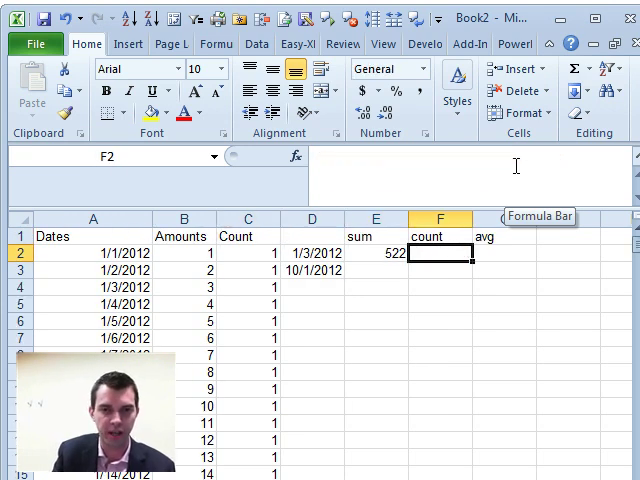
Count dates in F2 via $C$2:$C$33 (29) and average in G2 as =E2/F2 (18).
text(=SUMPRODUCT(($A$2:$A$33>$D$2)*($A$2:$A$33<$D$3)*($B$2:$B$33)))
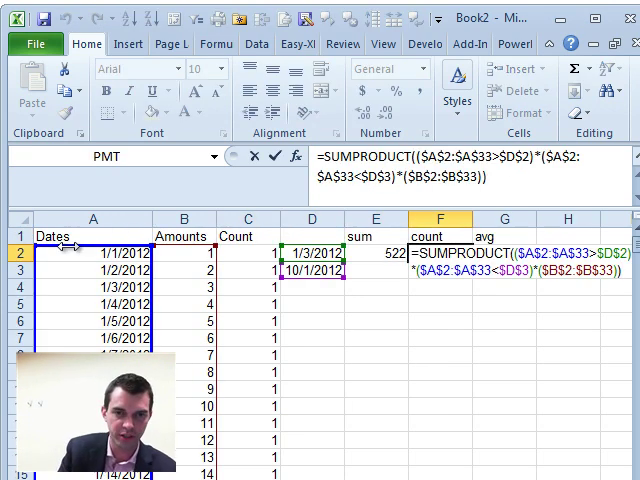
click(248, 236)
text(=G3)
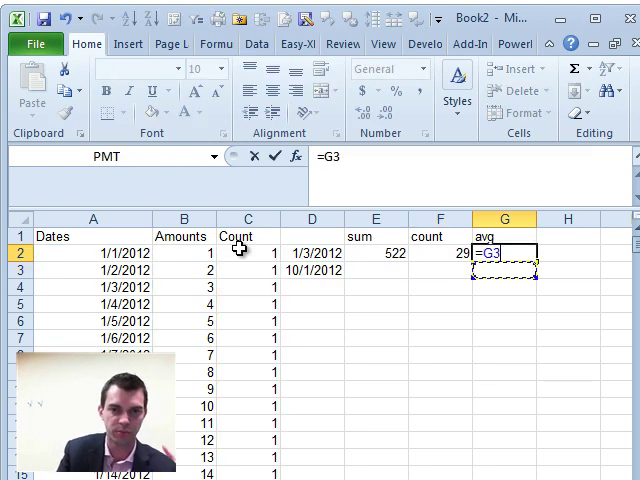
key(Return)
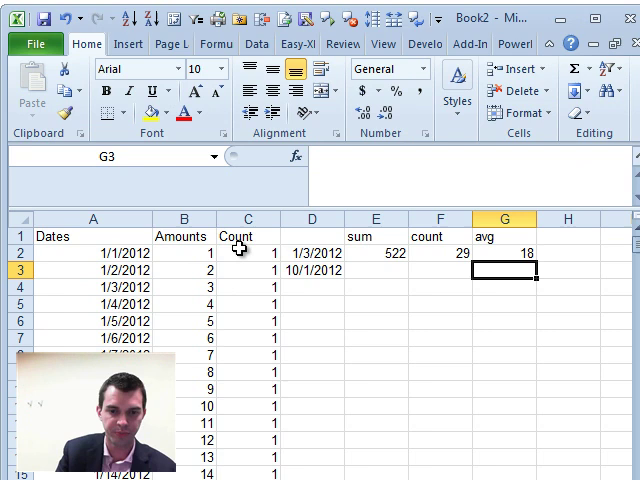
key(ctrl+r)
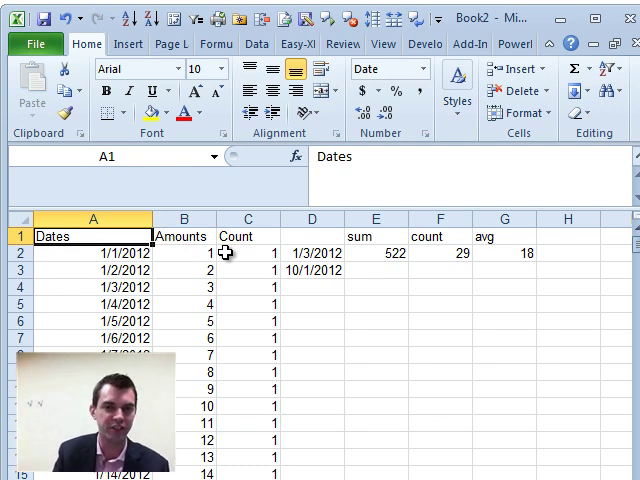
click(248, 236)
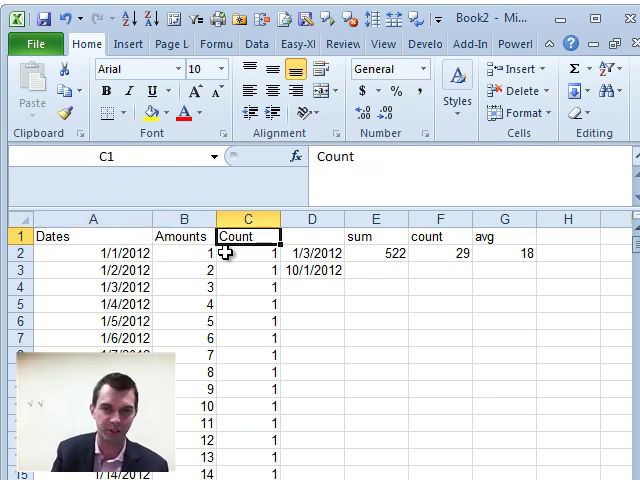
click(376, 252)
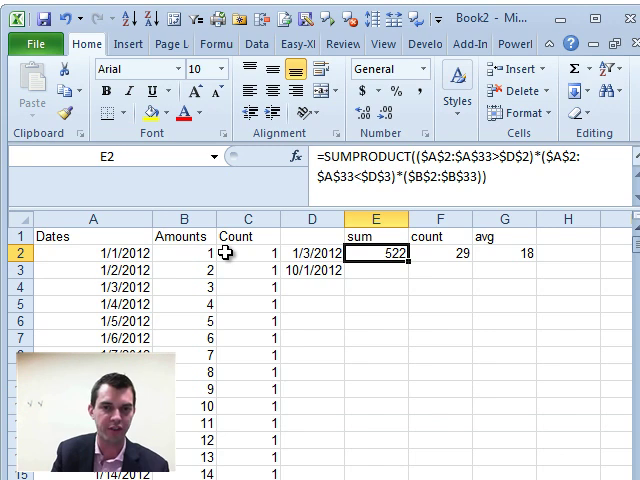
double_click(376, 254)
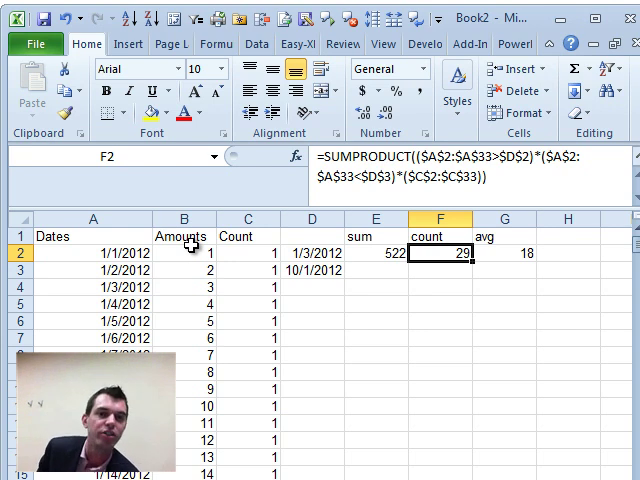
click(376, 252)
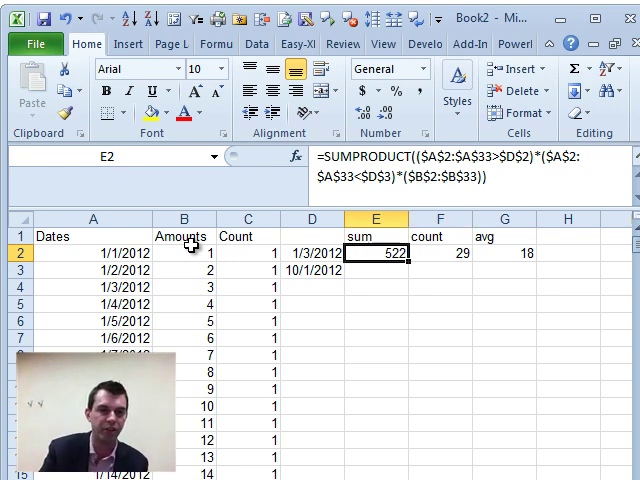
click(440, 252)
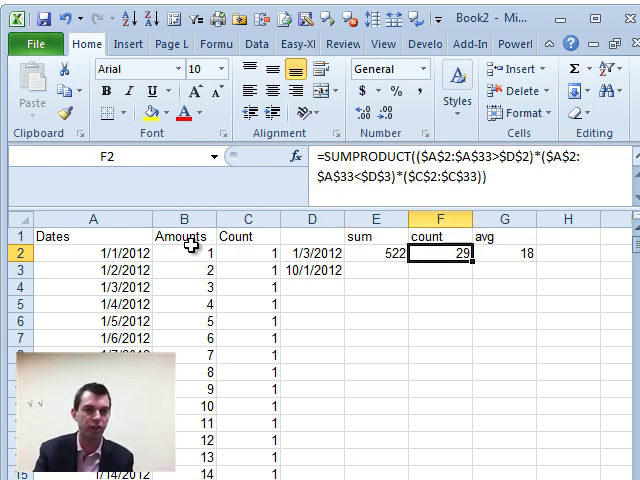